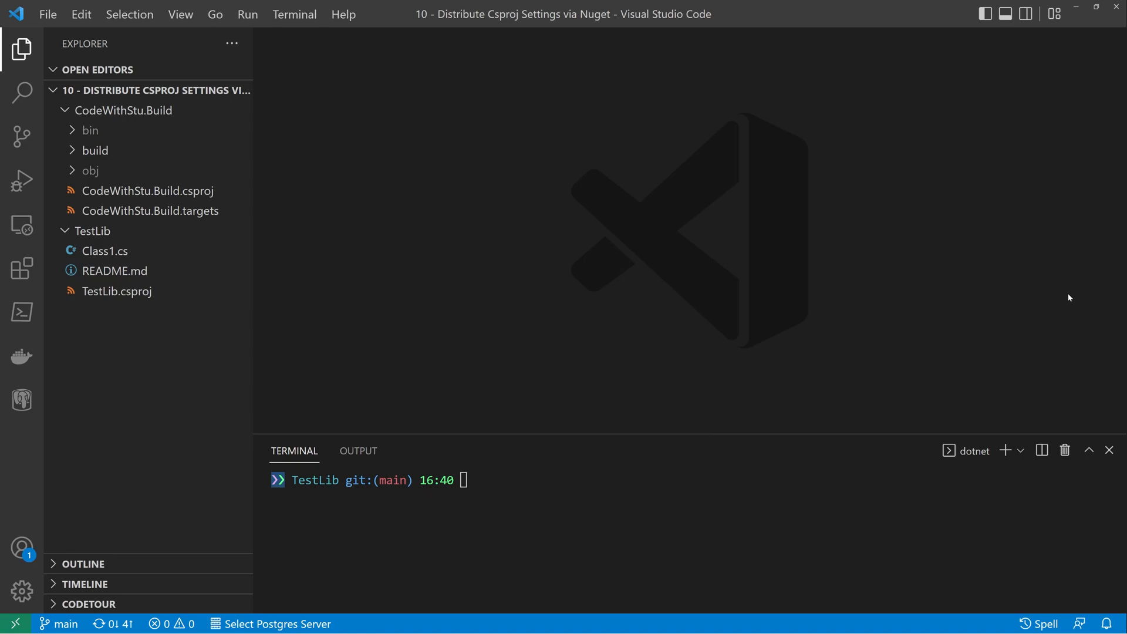
Keep CodeWithStu.Build.csproj open and place the cursor on the DevelopmentDependency line.
click(148, 190)
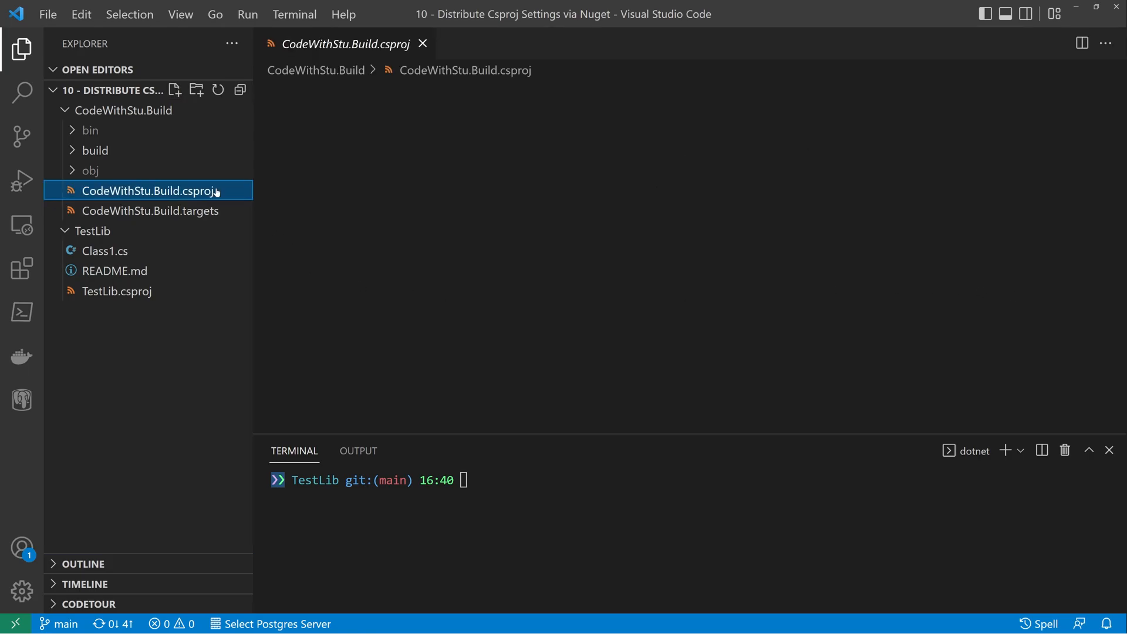
double_click(146, 190)
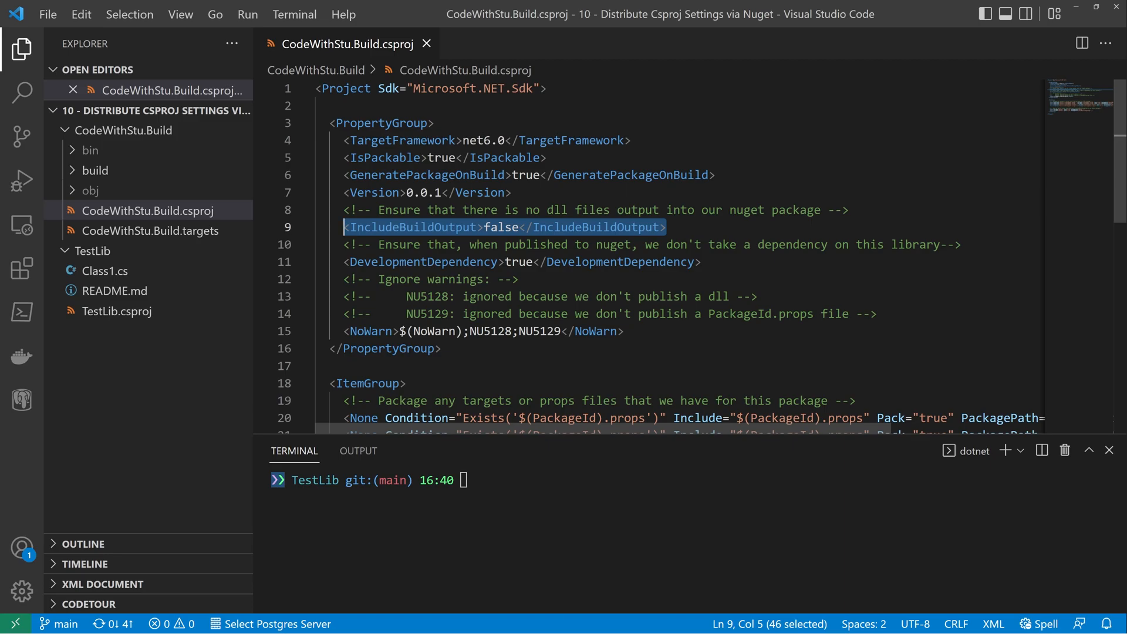
click(699, 262)
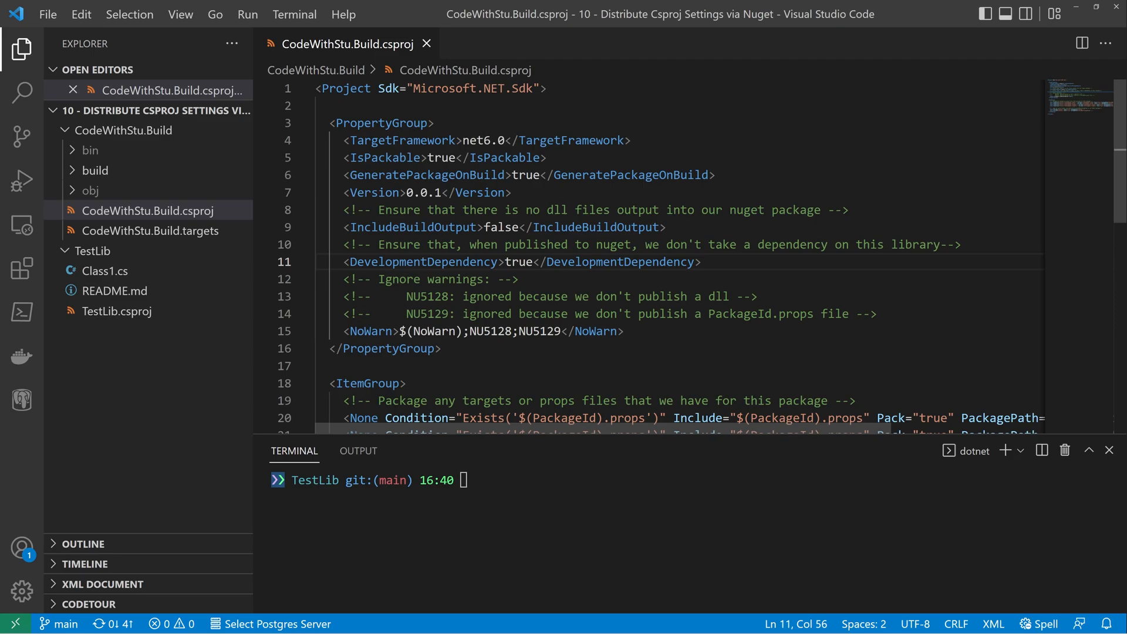
click(701, 261)
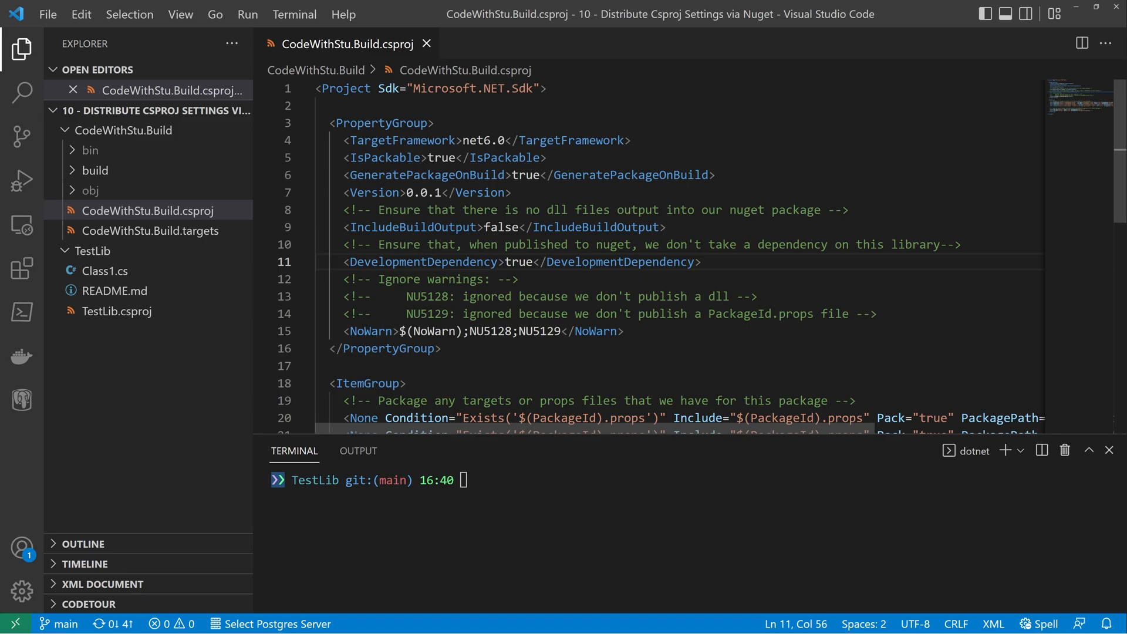
Scroll the editor to view the rest of the project file.
scroll(down, 3)
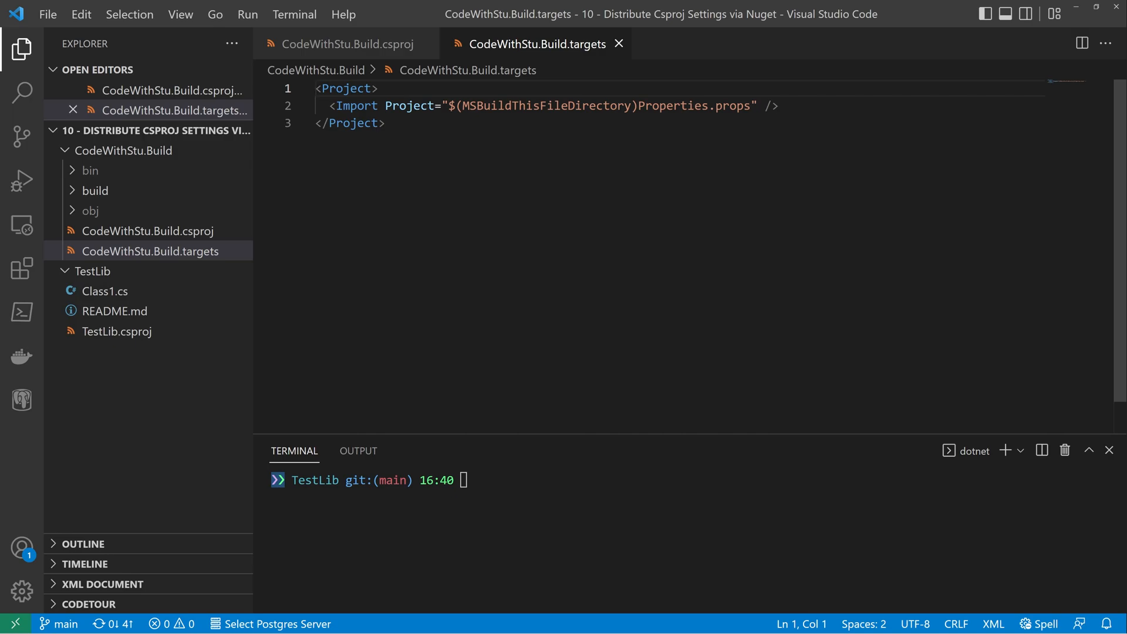
Expand the build folder that holds Properties.props.
click(94, 190)
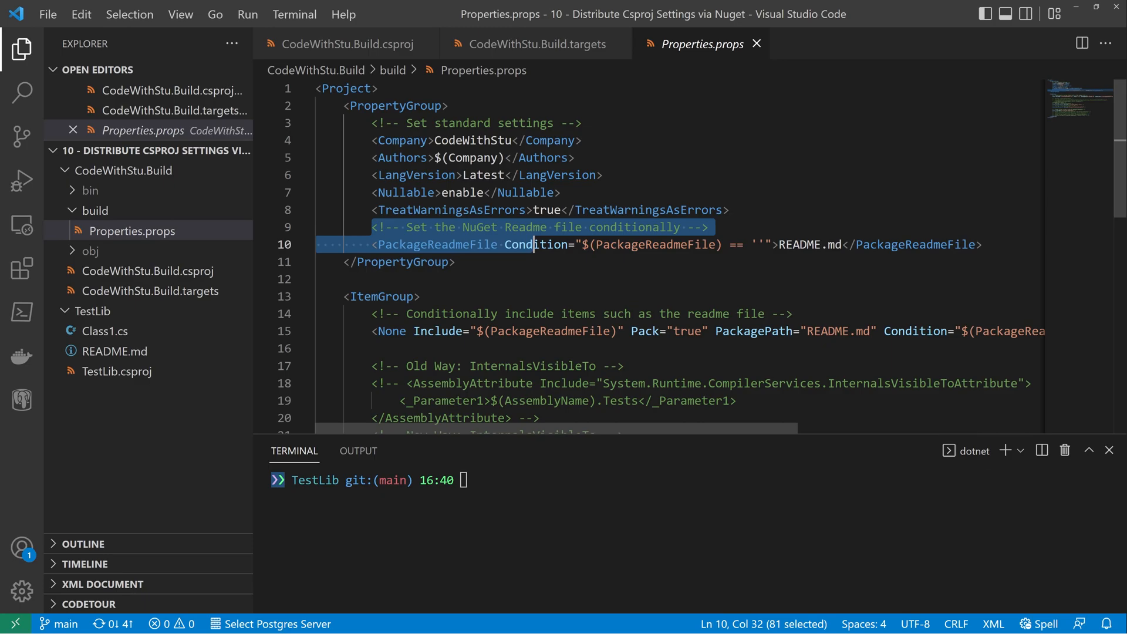
click(764, 244)
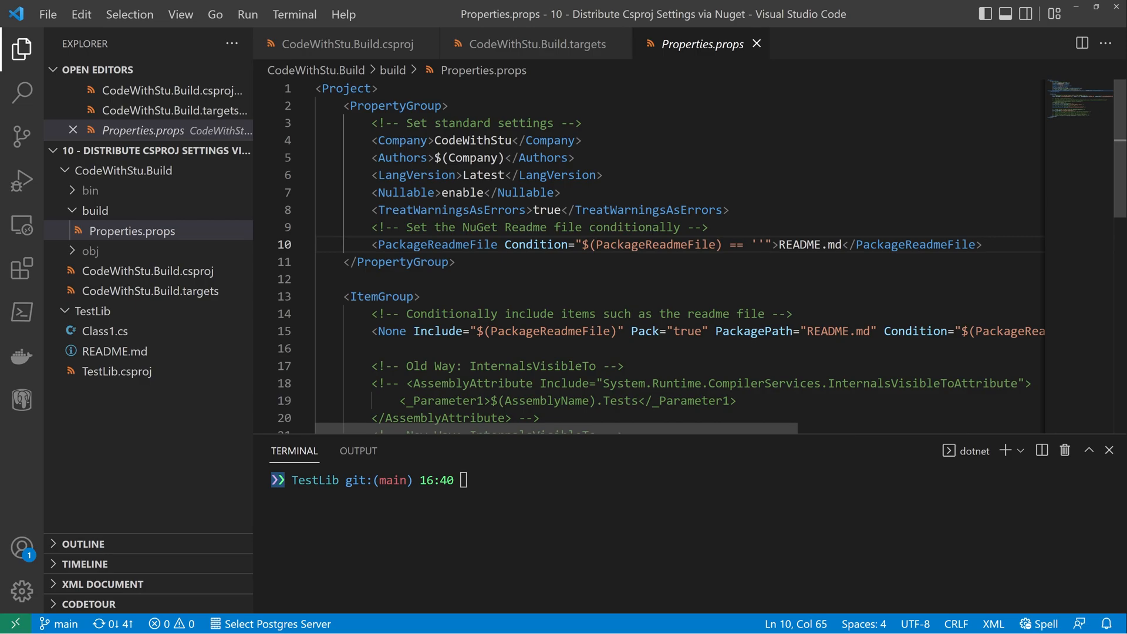
scroll(down, 3)
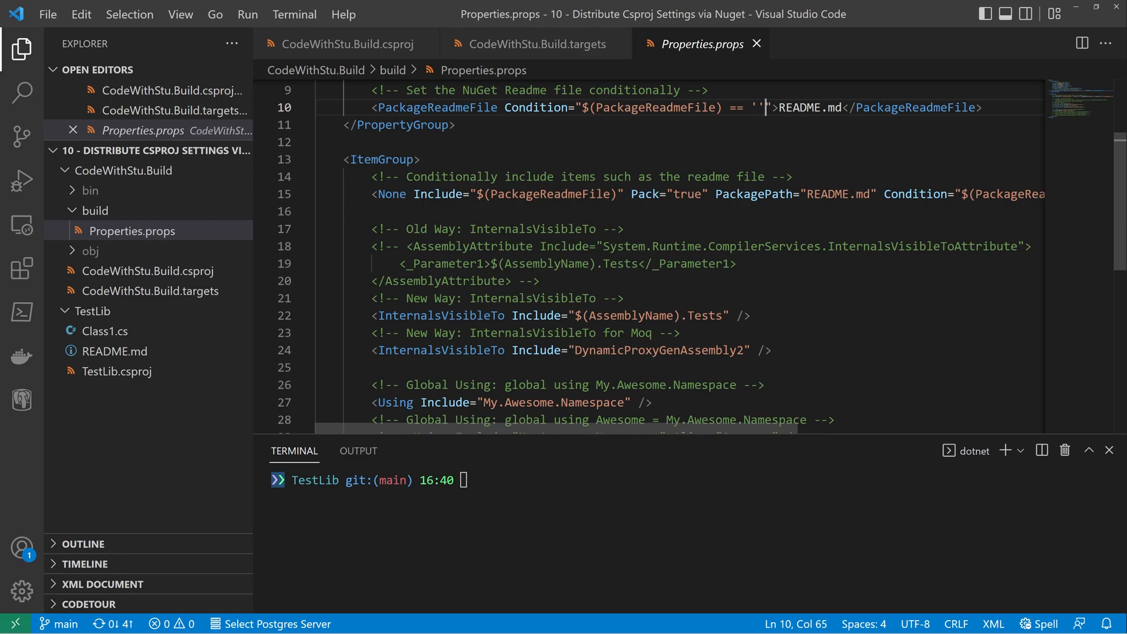
drag(412, 245, 511, 280)
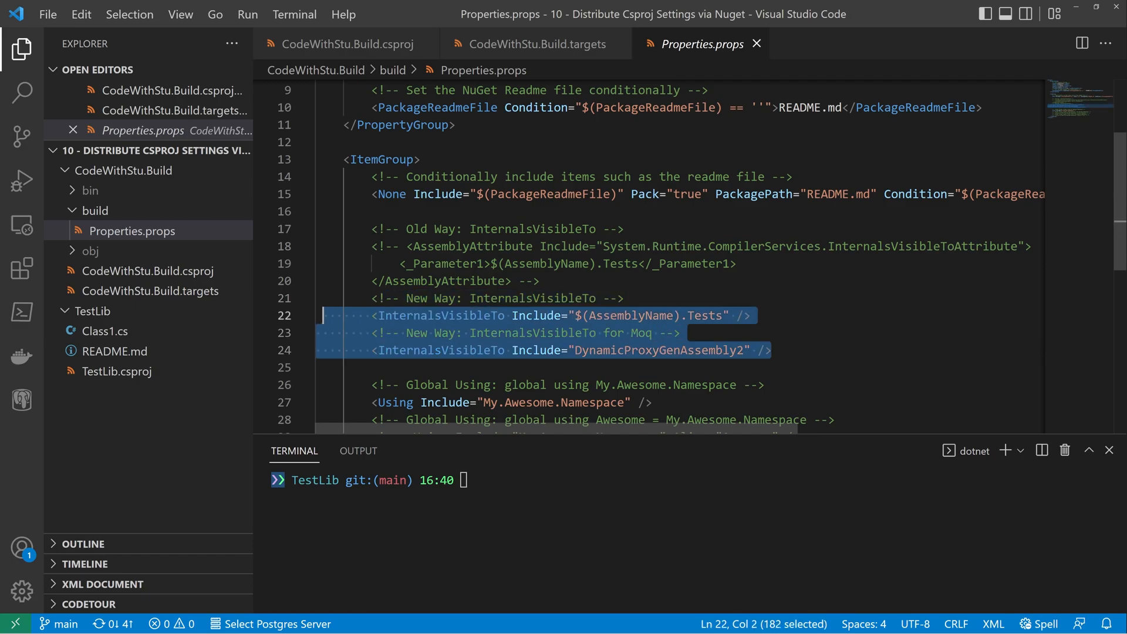
click(527, 298)
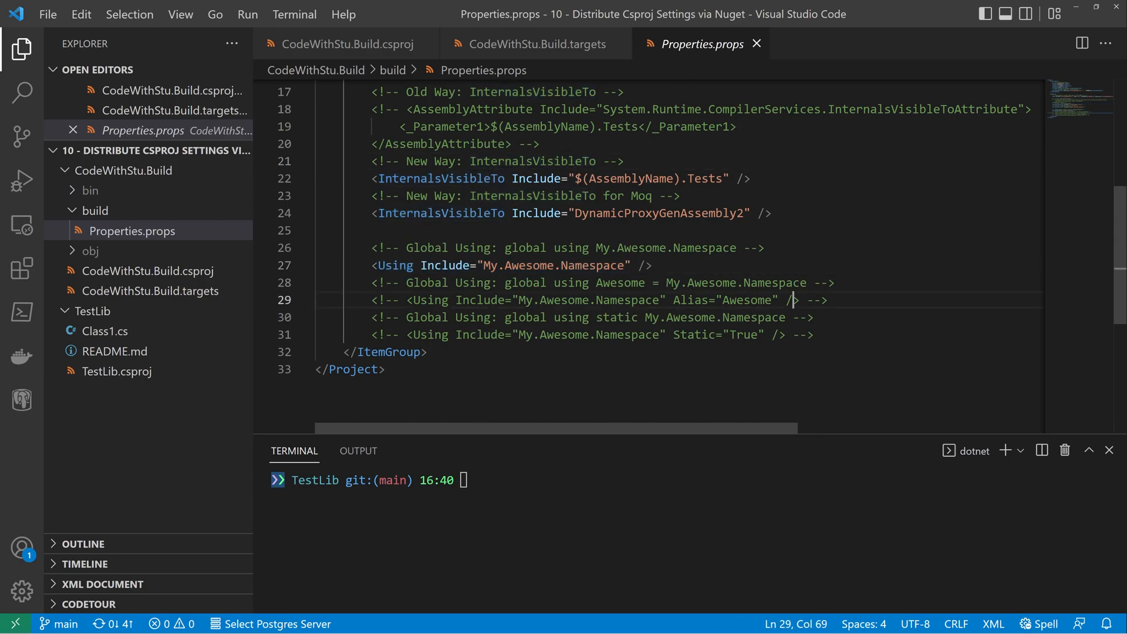
drag(789, 299, 463, 299)
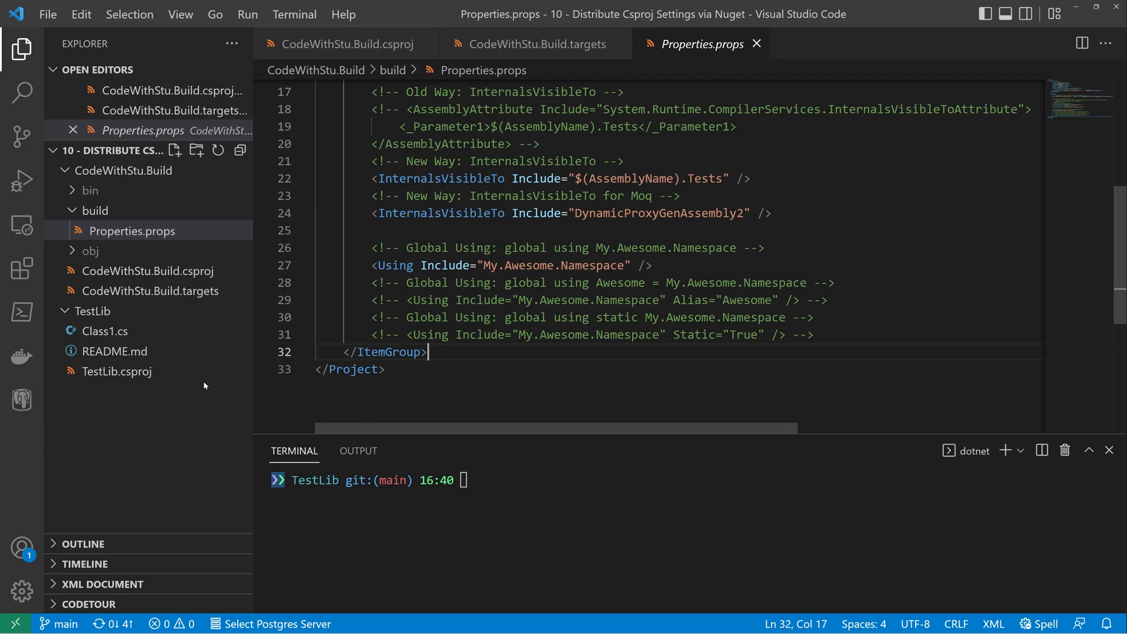
View TestLib.csproj and highlight PrivateAssets="all" on the CodeWithStu.Build package reference.
click(119, 371)
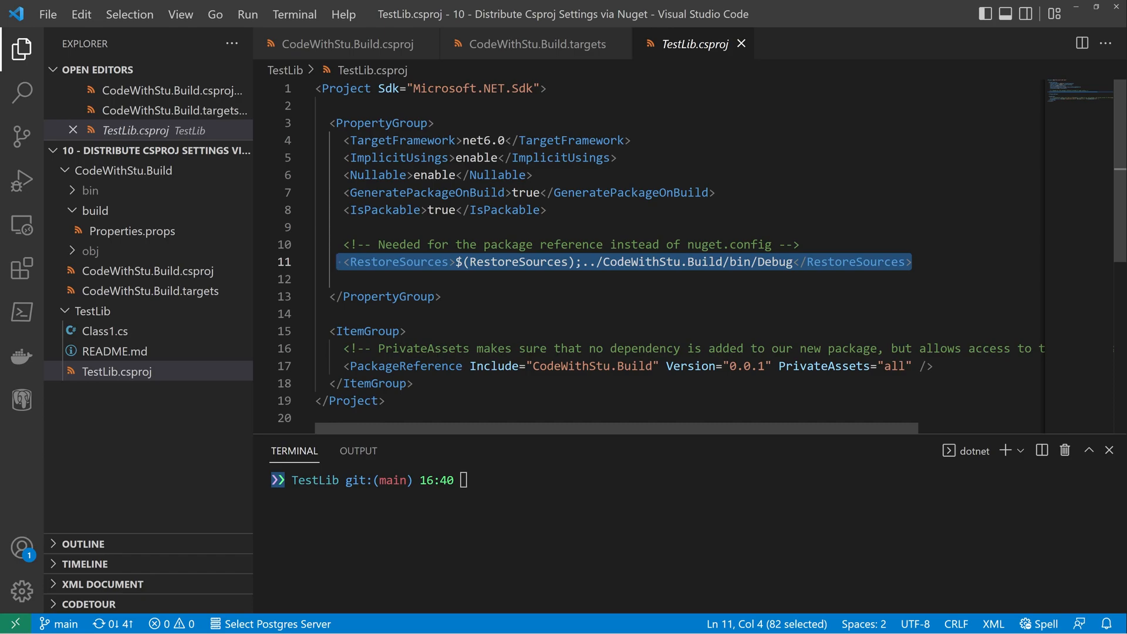
click(779, 367)
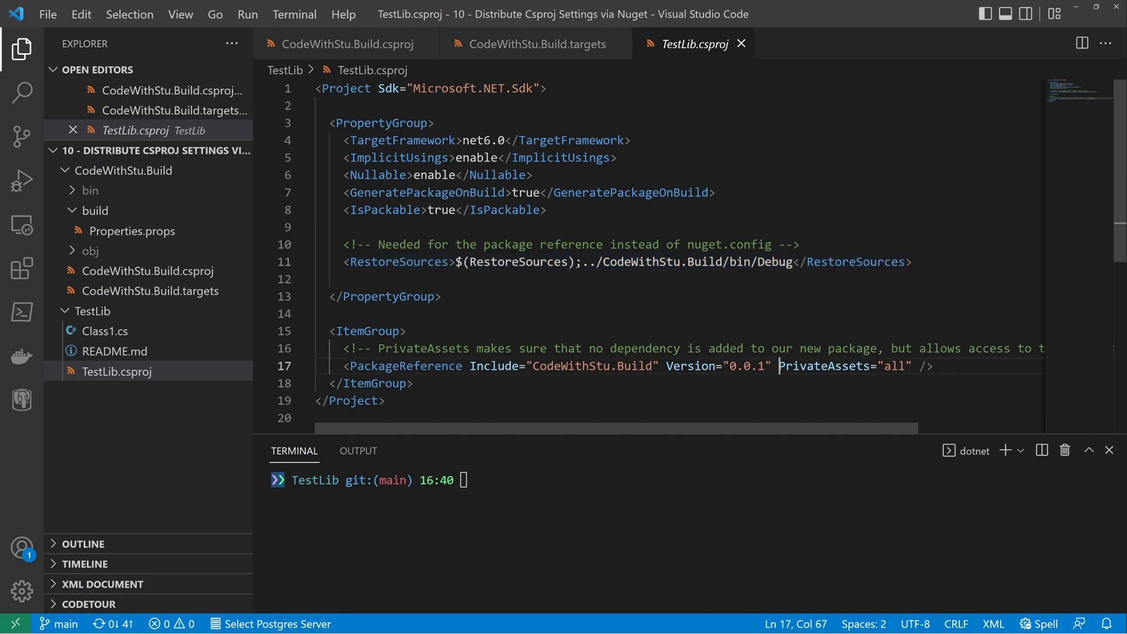
drag(778, 367, 907, 366)
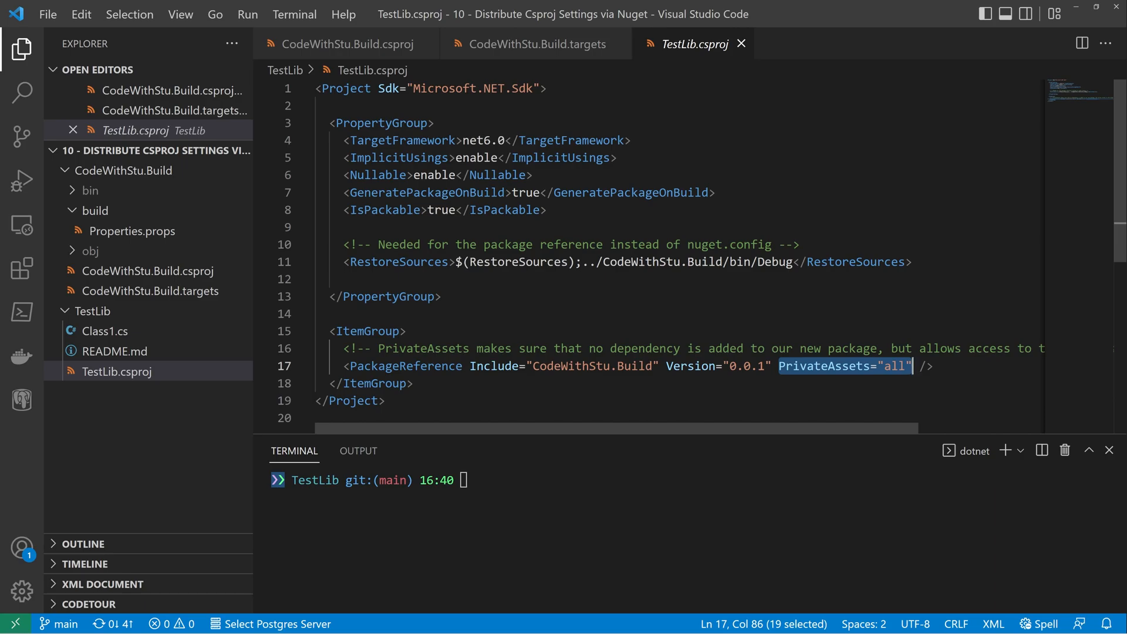
Run dotnet build in the terminal to produce the TestLib 1.0.0 package.
text(dotnet)
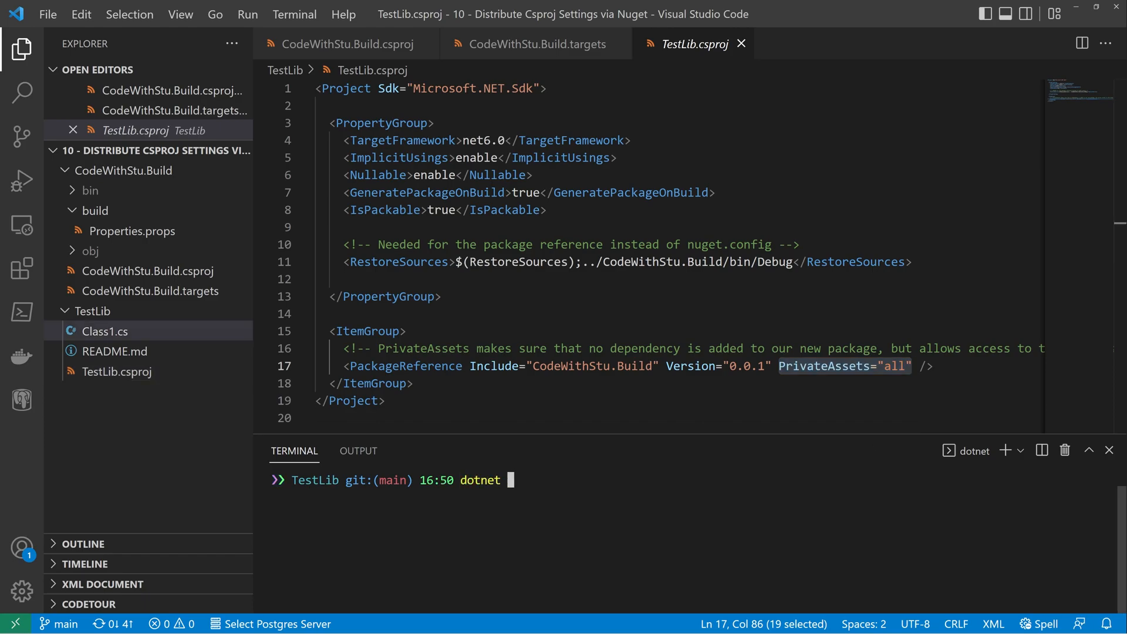
text(build)
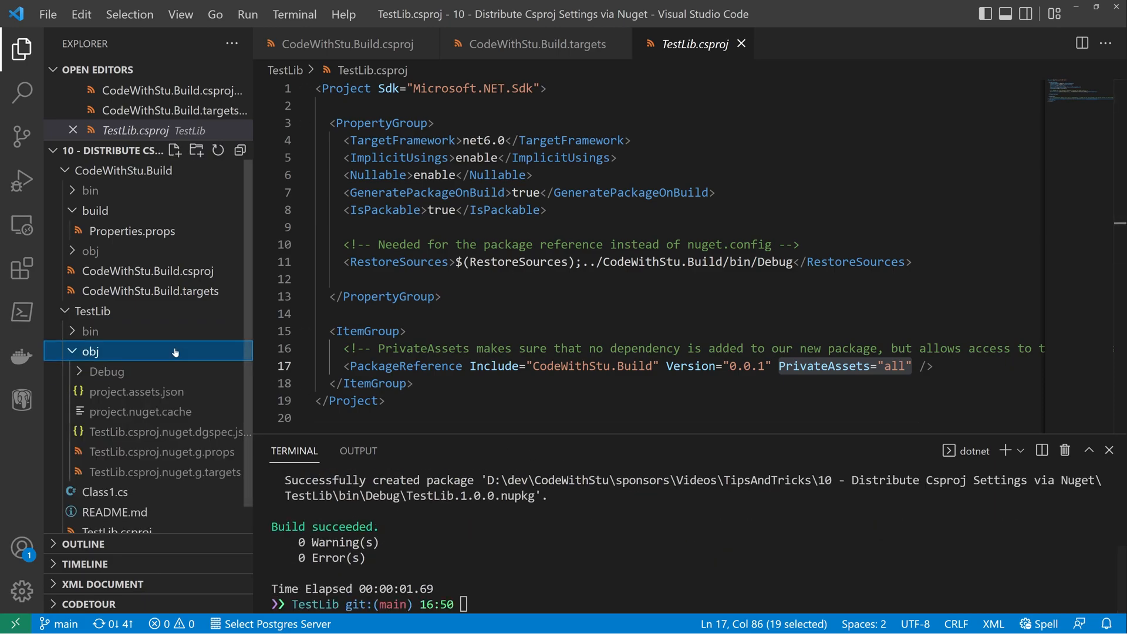
scroll(down, 3)
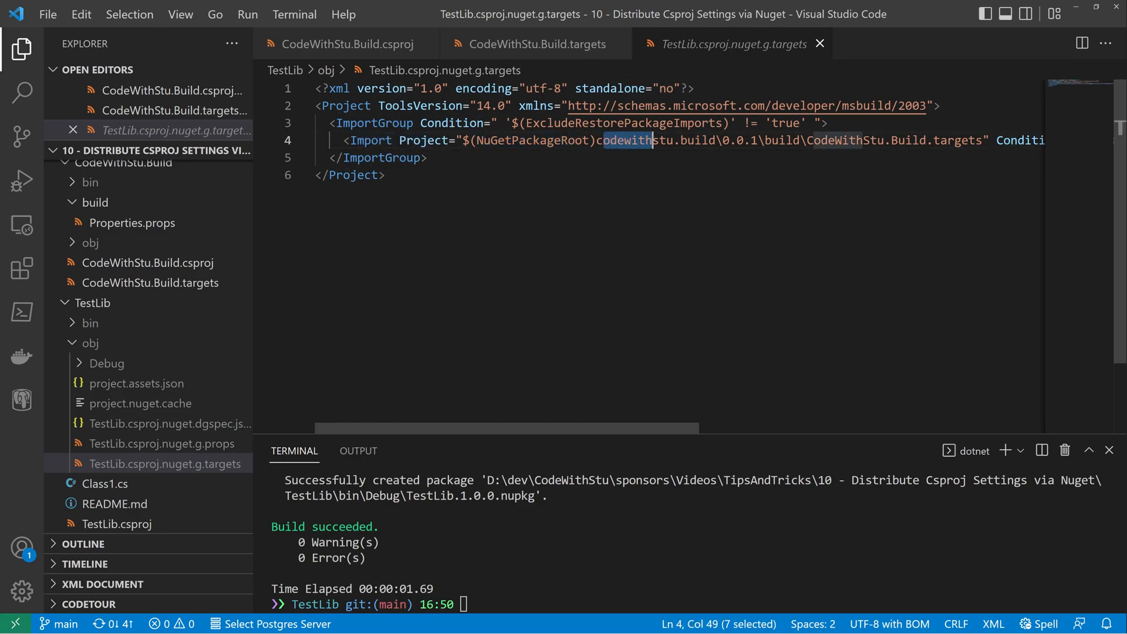
drag(647, 139, 748, 139)
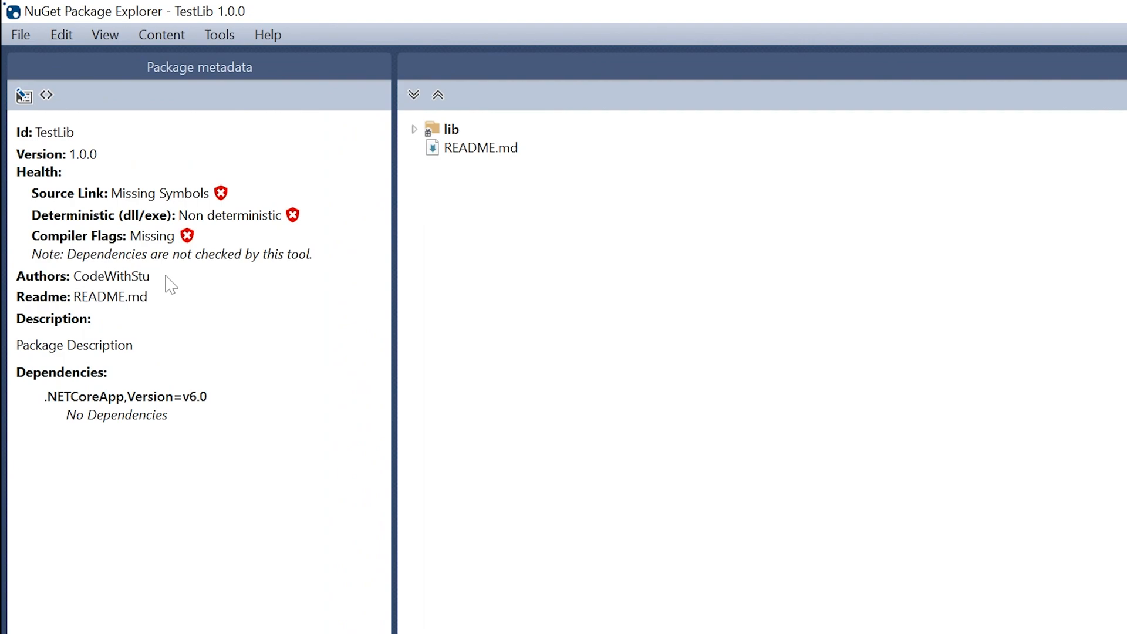
mouse_move(153, 307)
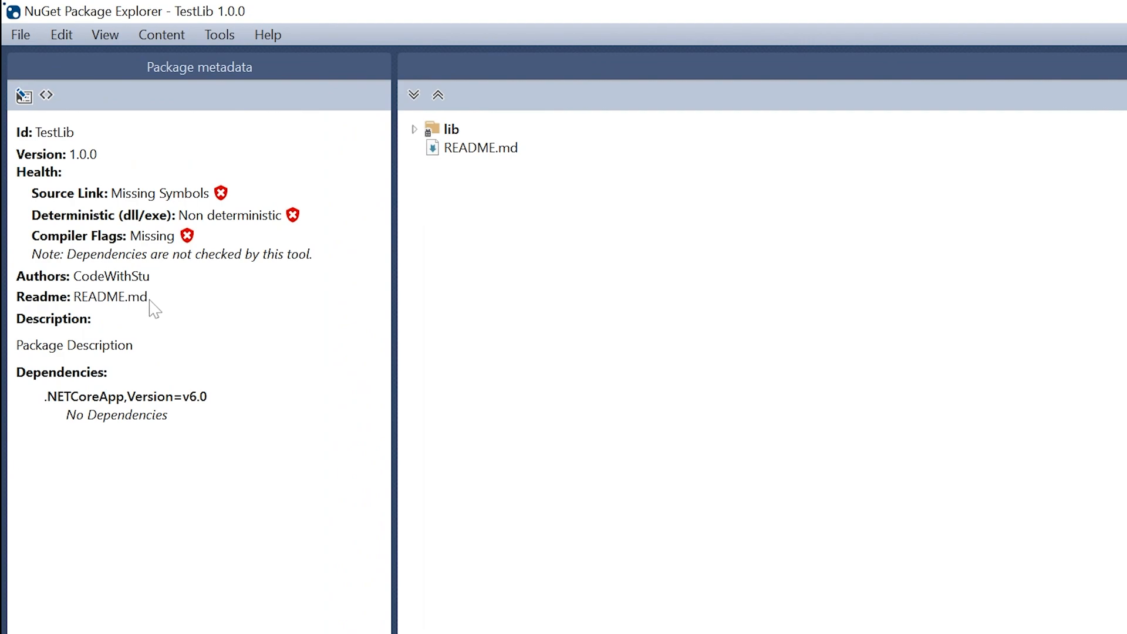
mouse_move(477, 173)
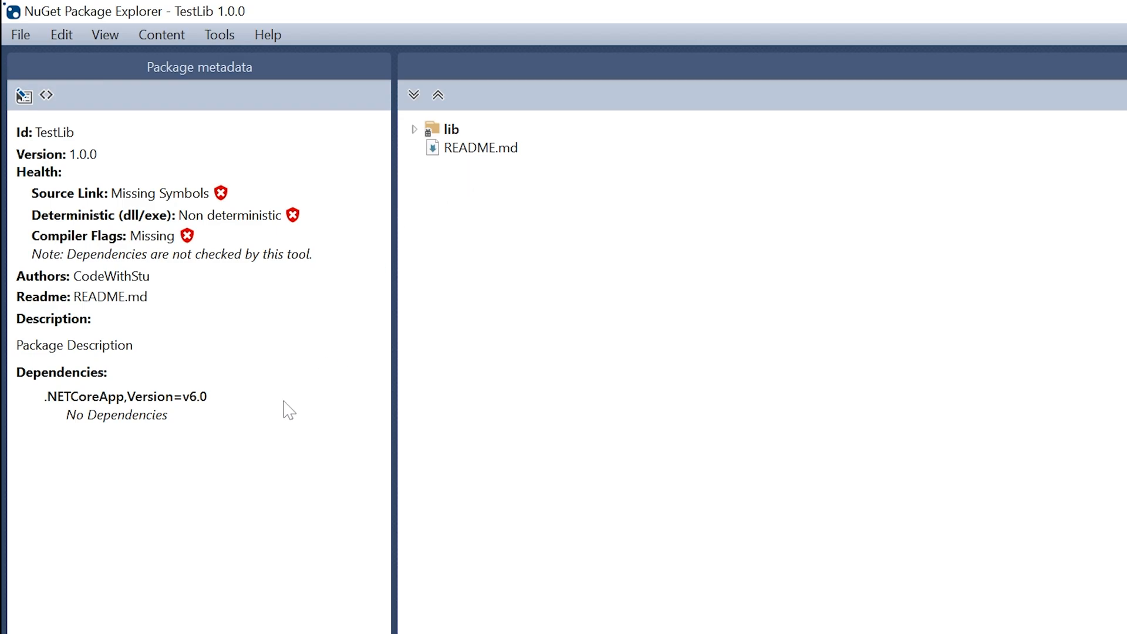
mouse_move(234, 438)
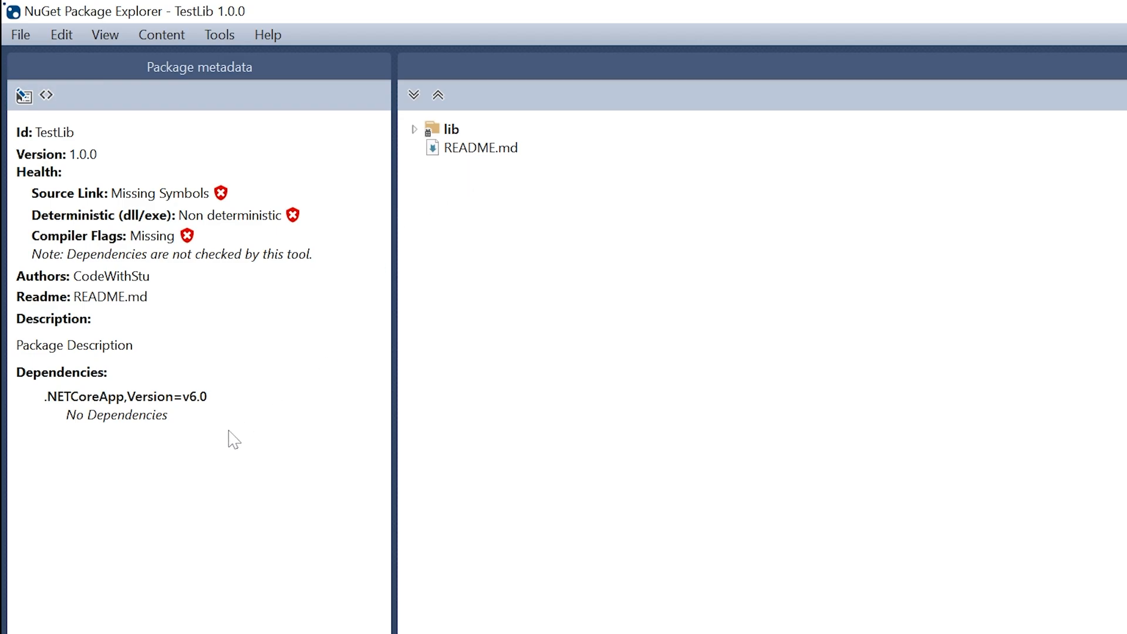